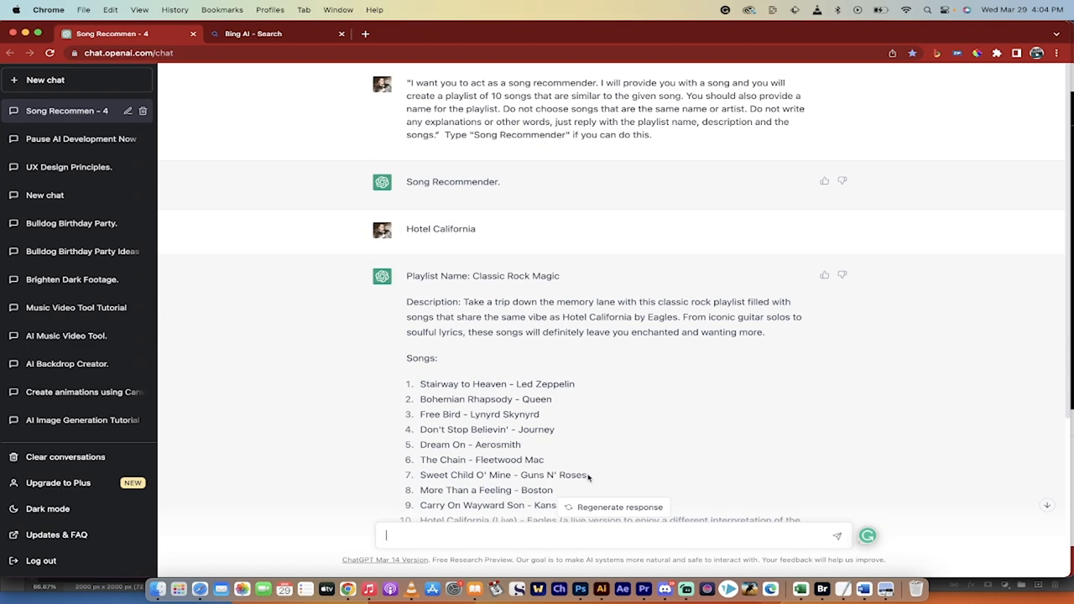
# - Open a new ChatGPT tab and bring up the earlier song-recommender prompt to reuse
pyautogui.click(277, 33)
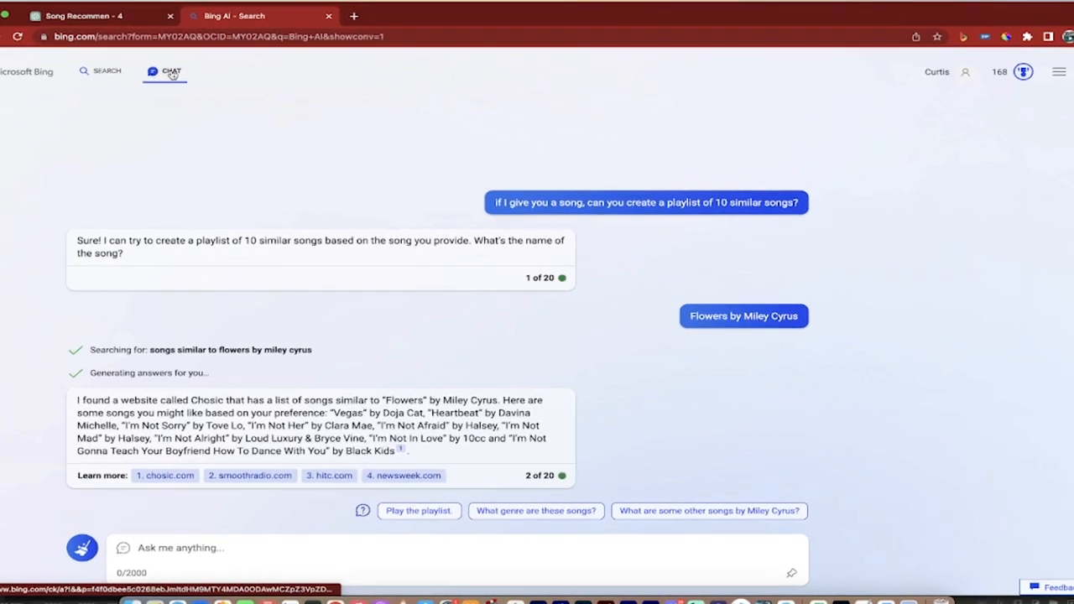
pyautogui.click(101, 15)
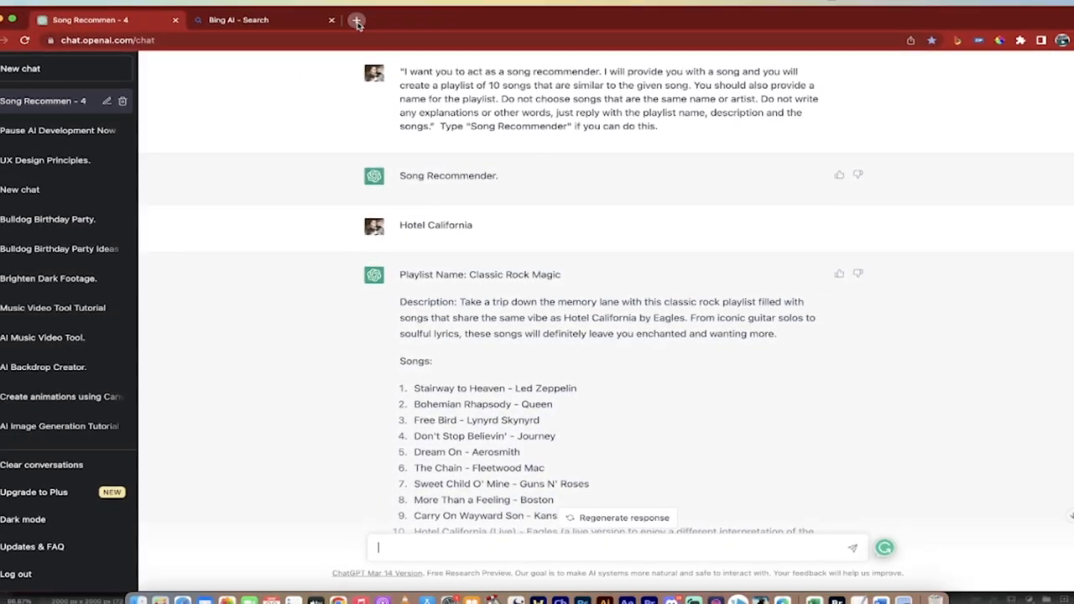
pyautogui.click(356, 19)
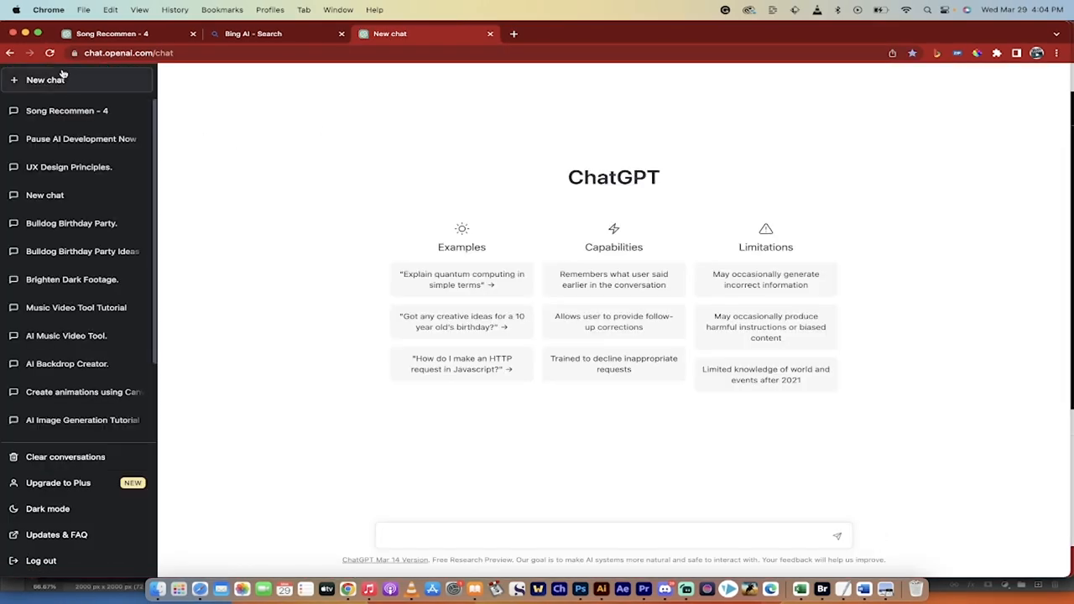
pyautogui.click(66, 110)
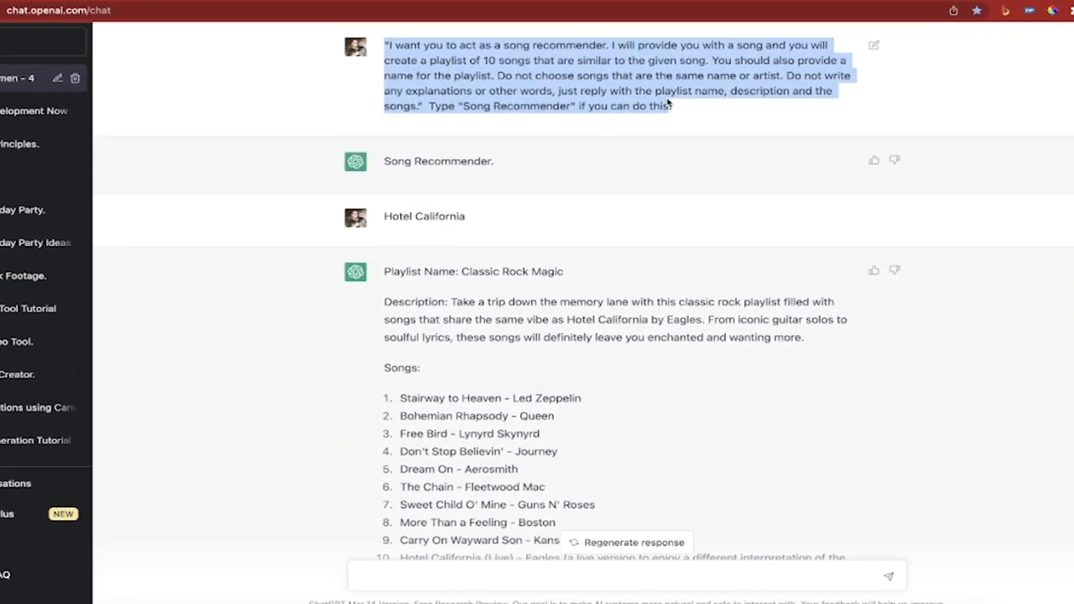
pyautogui.scroll(3)
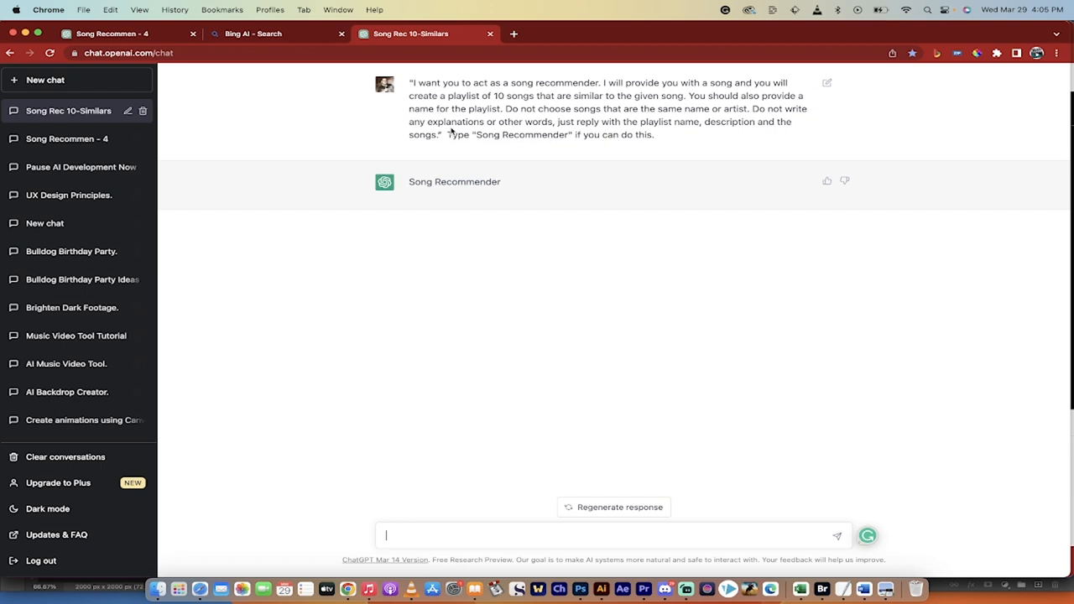
pyautogui.moveTo(532, 167)
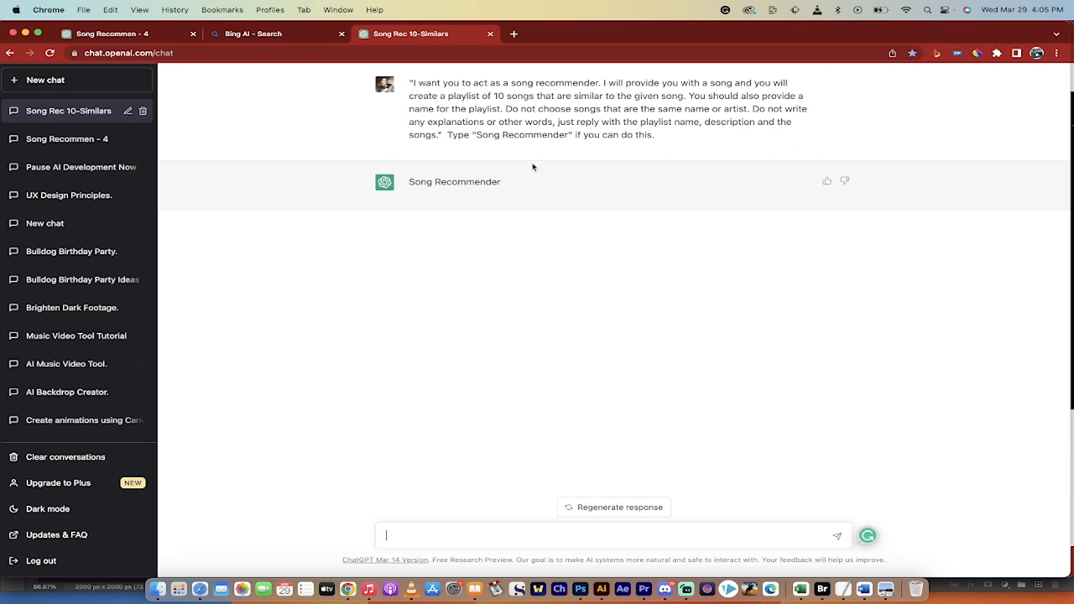
pyautogui.moveTo(558, 130)
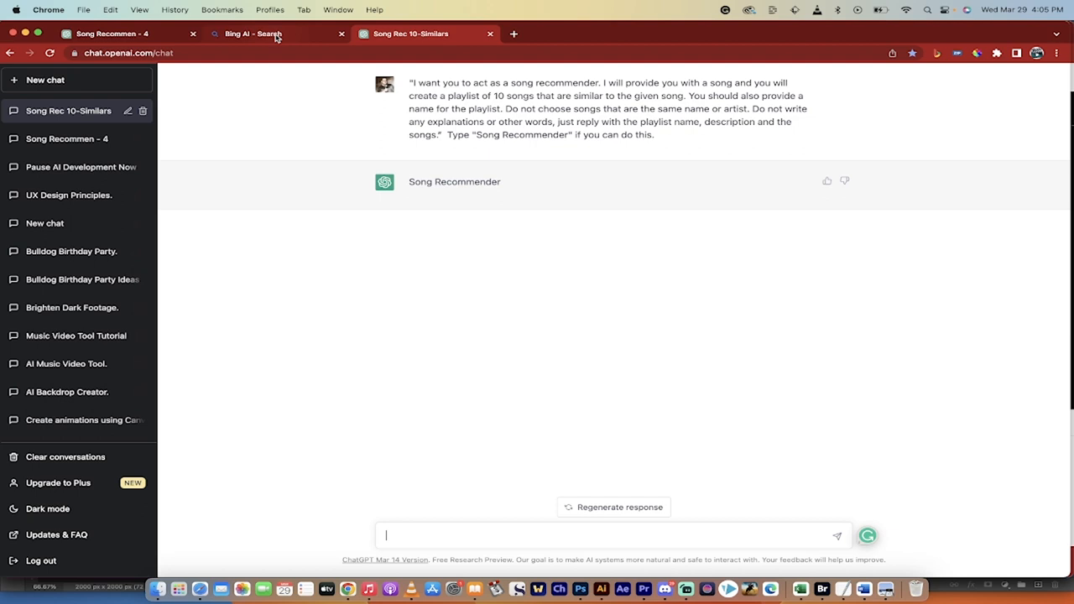
pyautogui.moveTo(277, 34)
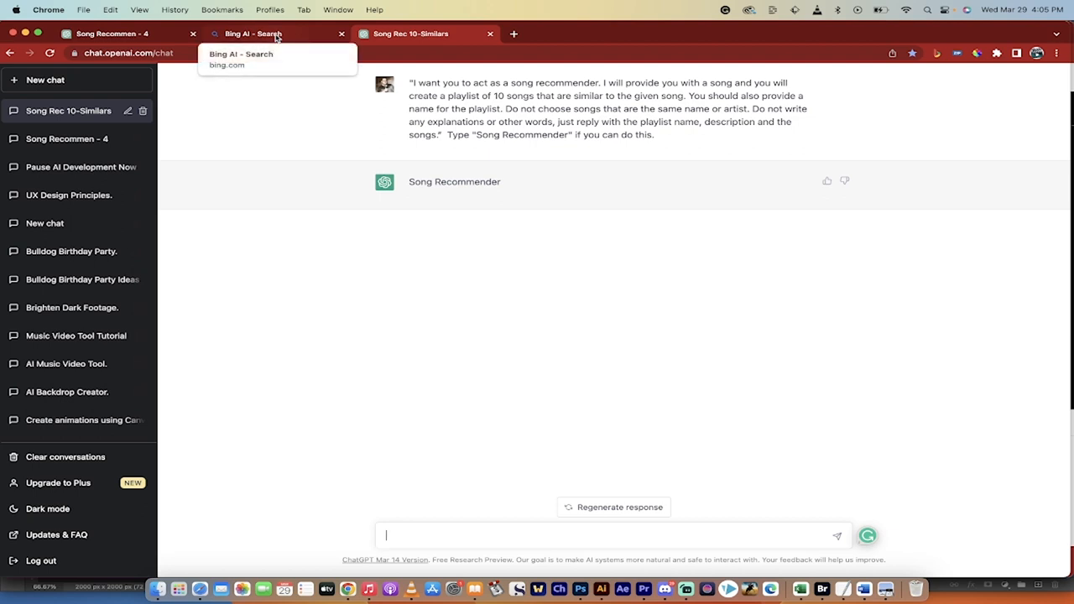
# - Switch over to the Bing AI - Search page
pyautogui.click(276, 34)
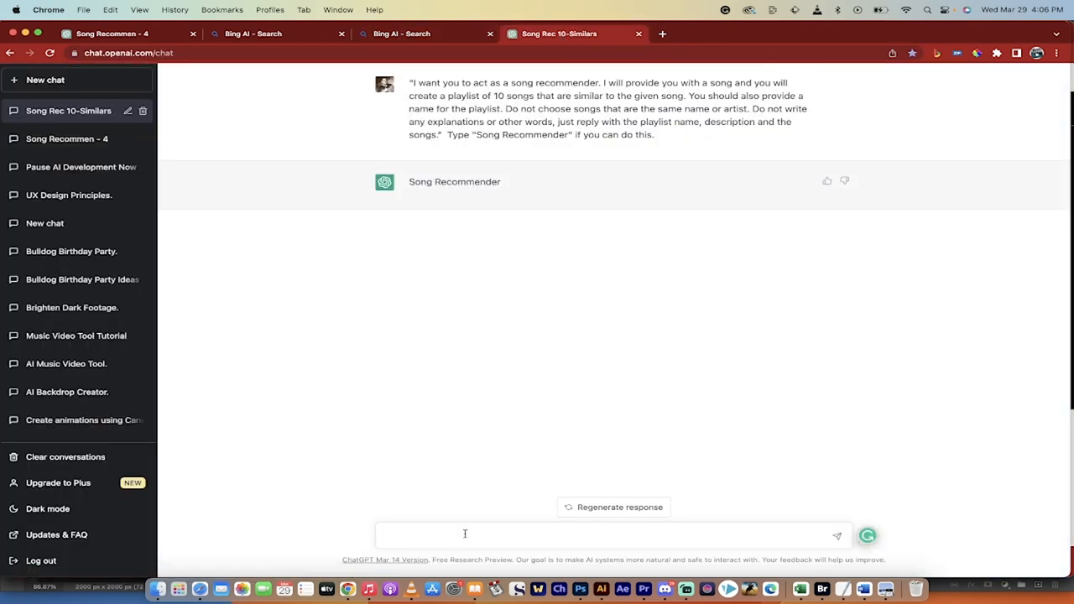
pyautogui.moveTo(418, 535)
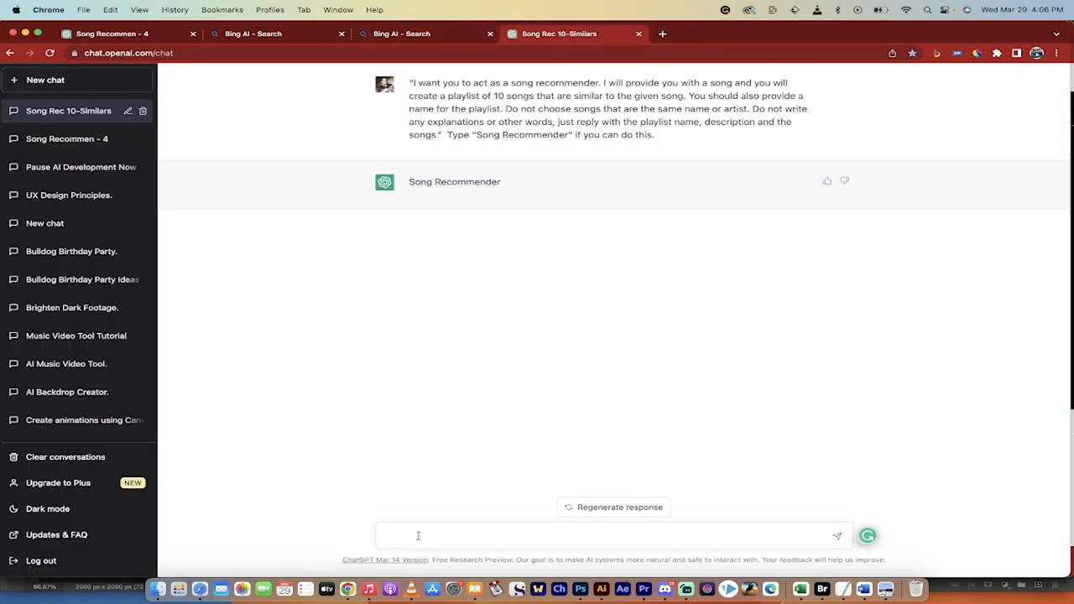
# - Send 'hotel california' to get the ten-song California Dreamin' playlist
pyautogui.write('hotel ca')
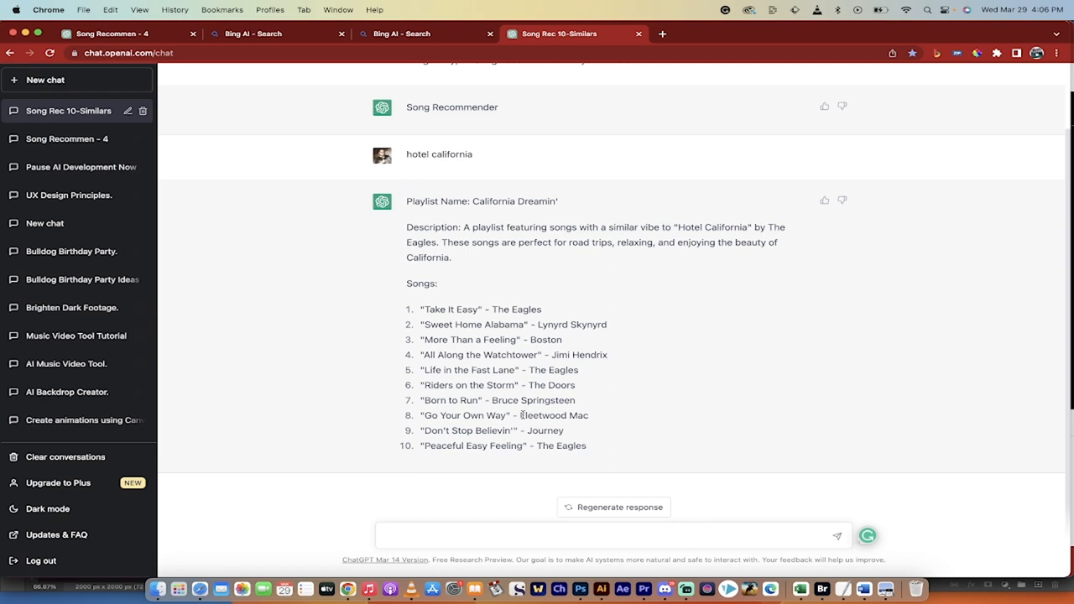
pyautogui.moveTo(535, 409)
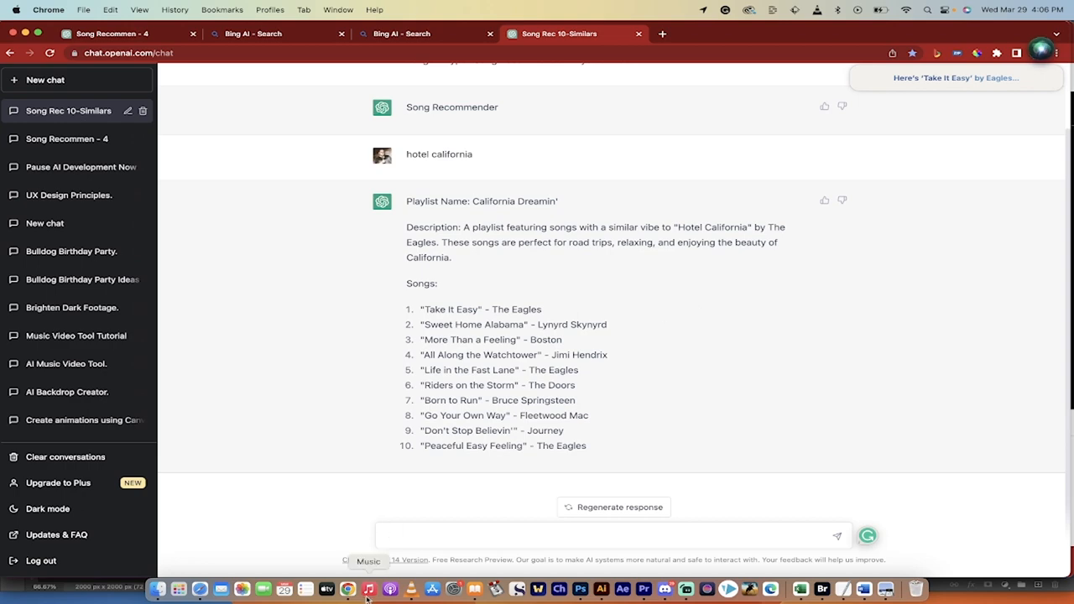
pyautogui.click(368, 588)
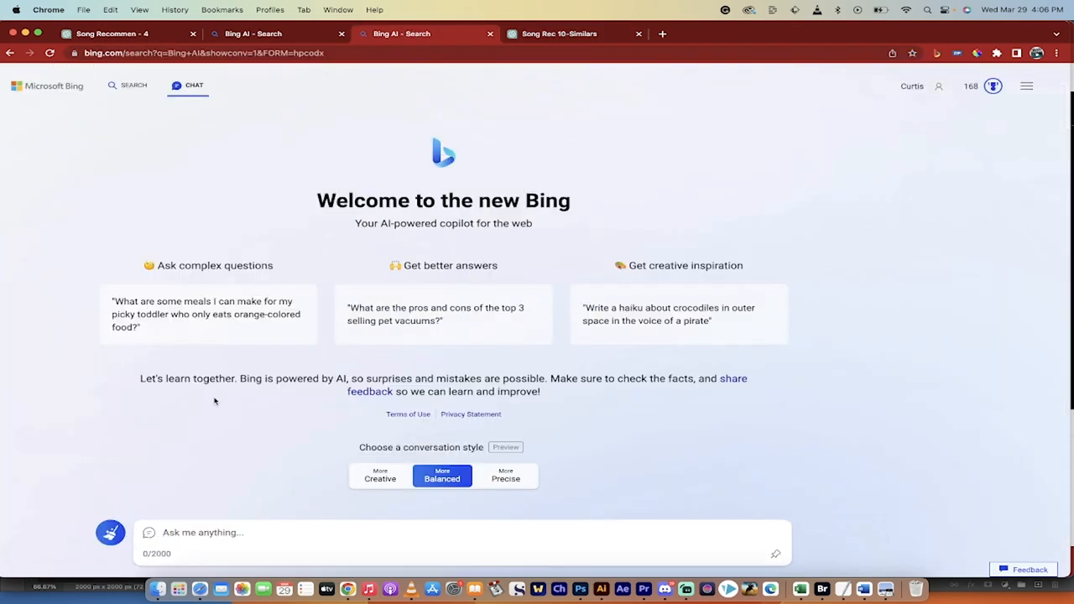
pyautogui.moveTo(434, 45)
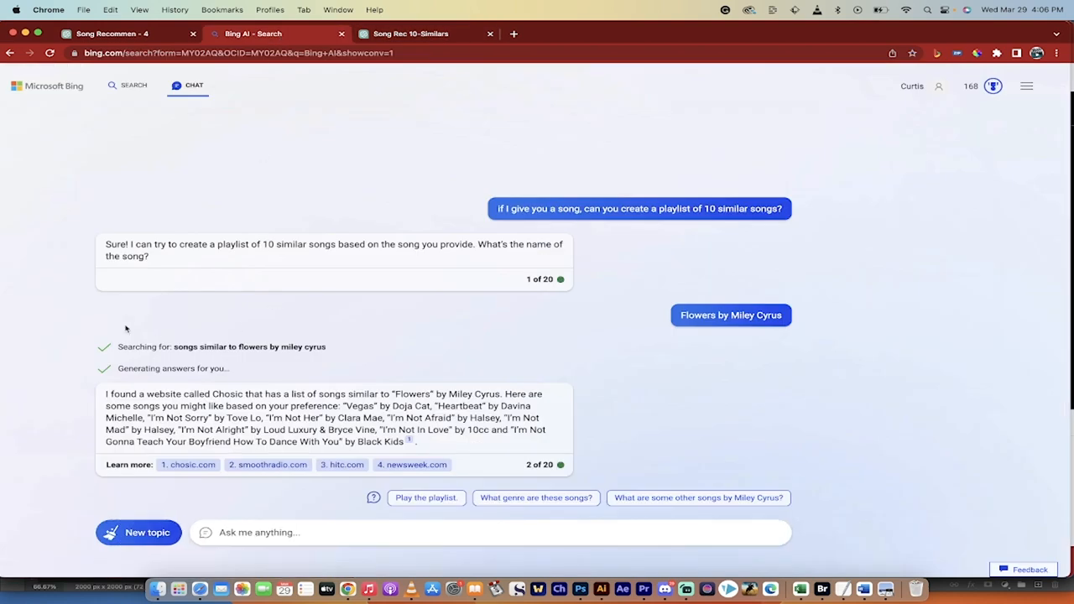
# - Scroll up through the Bing conversation of songs similar to Miley Cyrus's 'Flowers'
pyautogui.scroll(3)
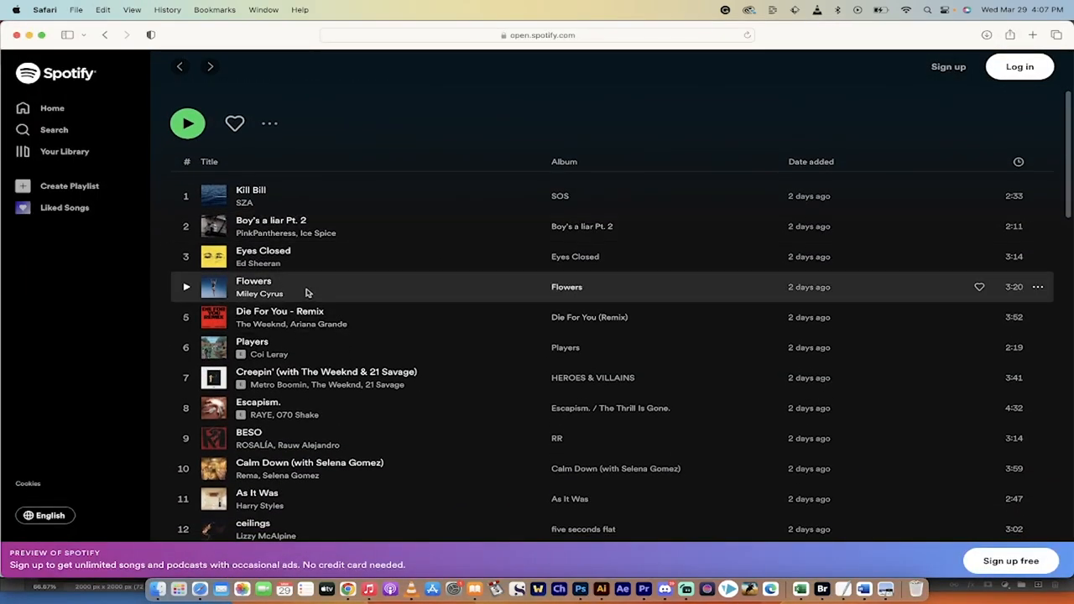
pyautogui.scroll(3)
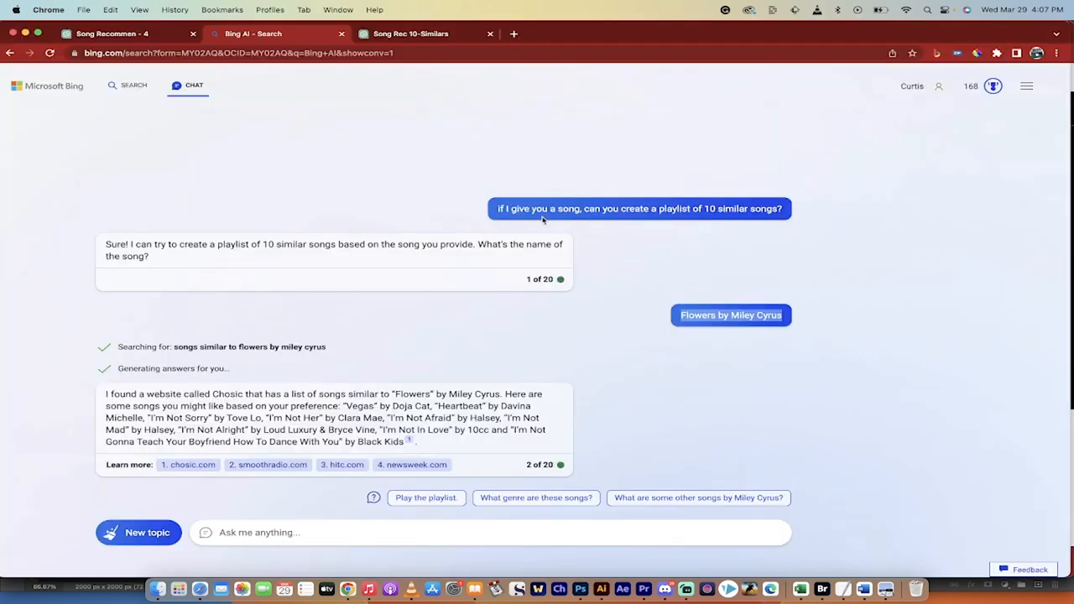
pyautogui.moveTo(377, 404)
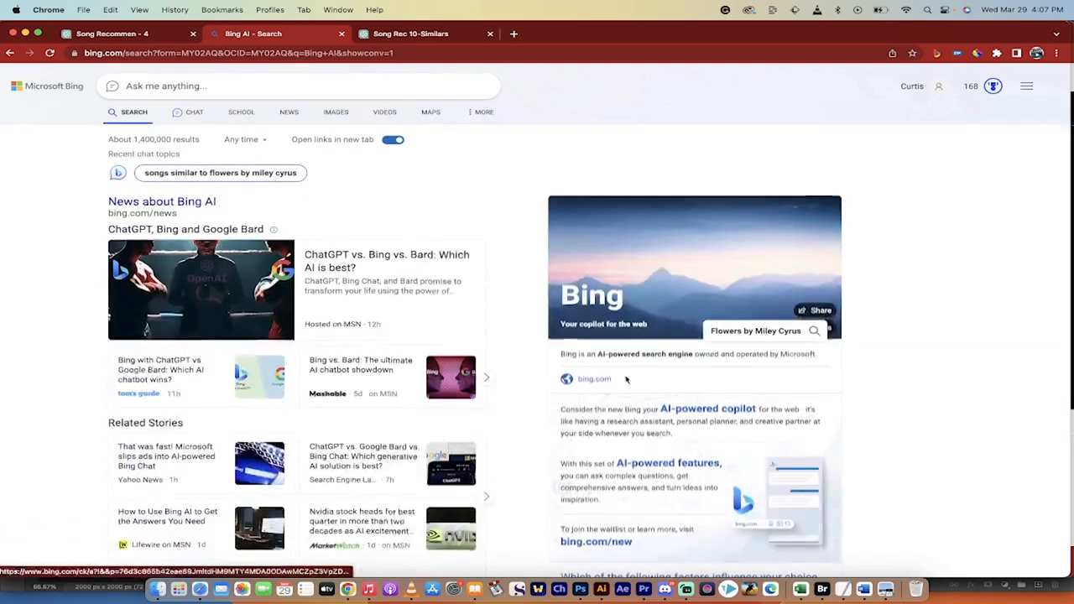
# - Close the Bing AI - Search tab
pyautogui.click(342, 33)
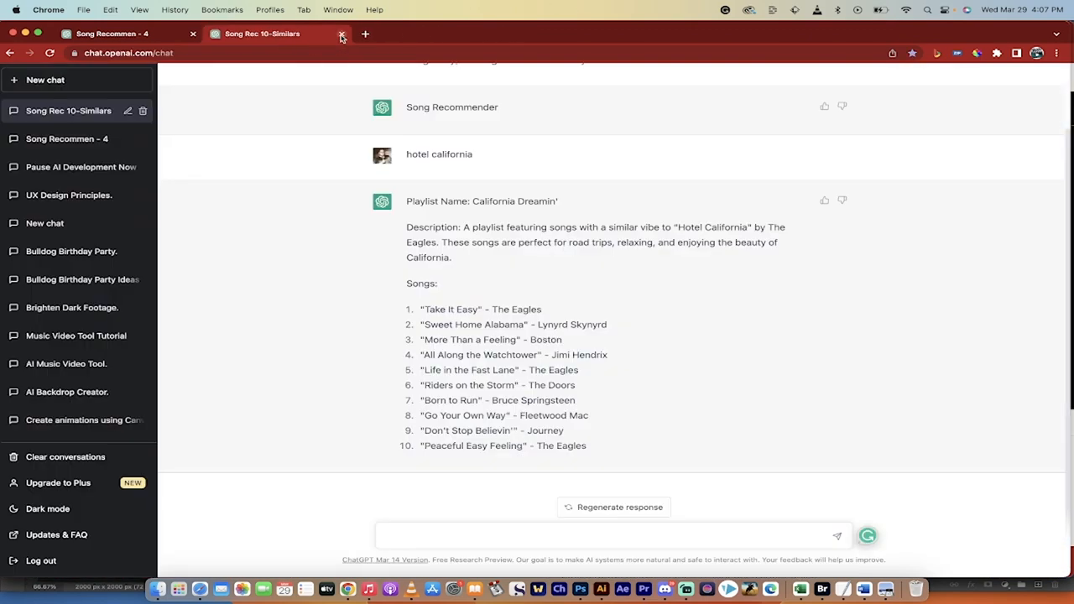
pyautogui.moveTo(262, 33)
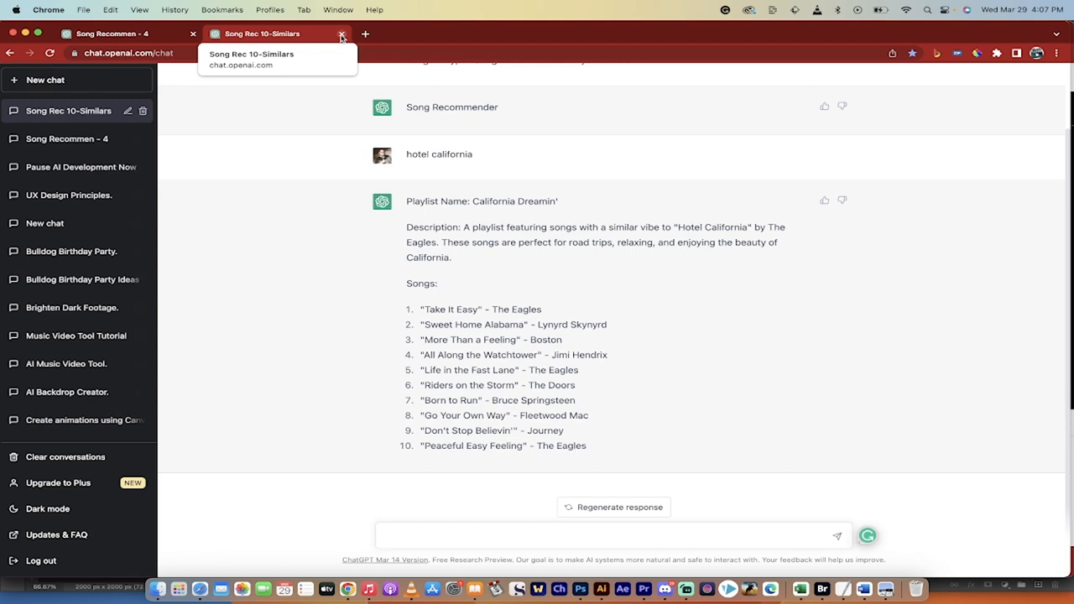
pyautogui.moveTo(527, 109)
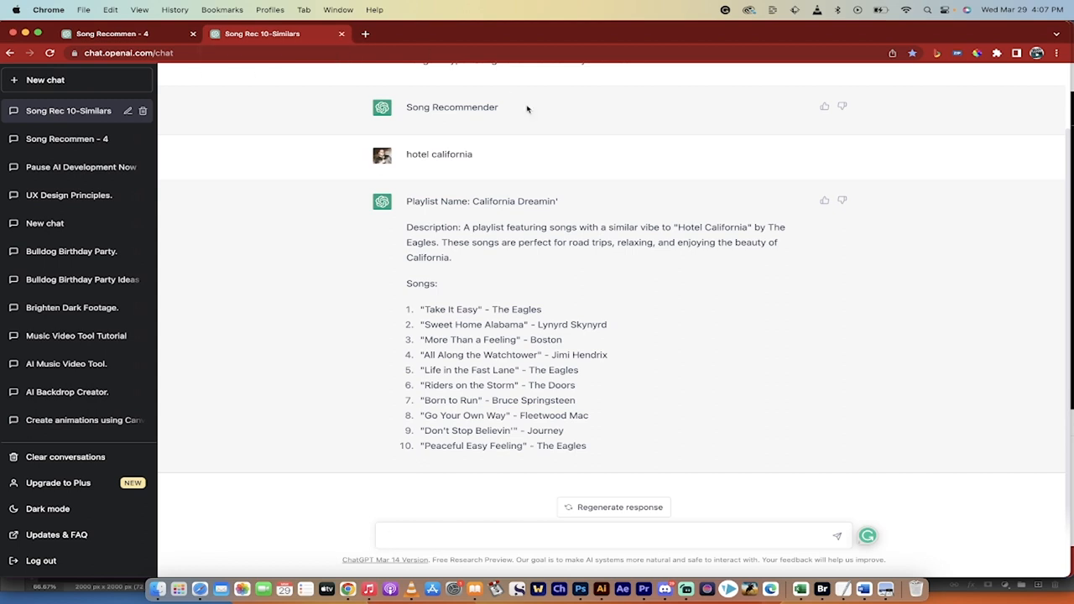
pyautogui.moveTo(685, 587)
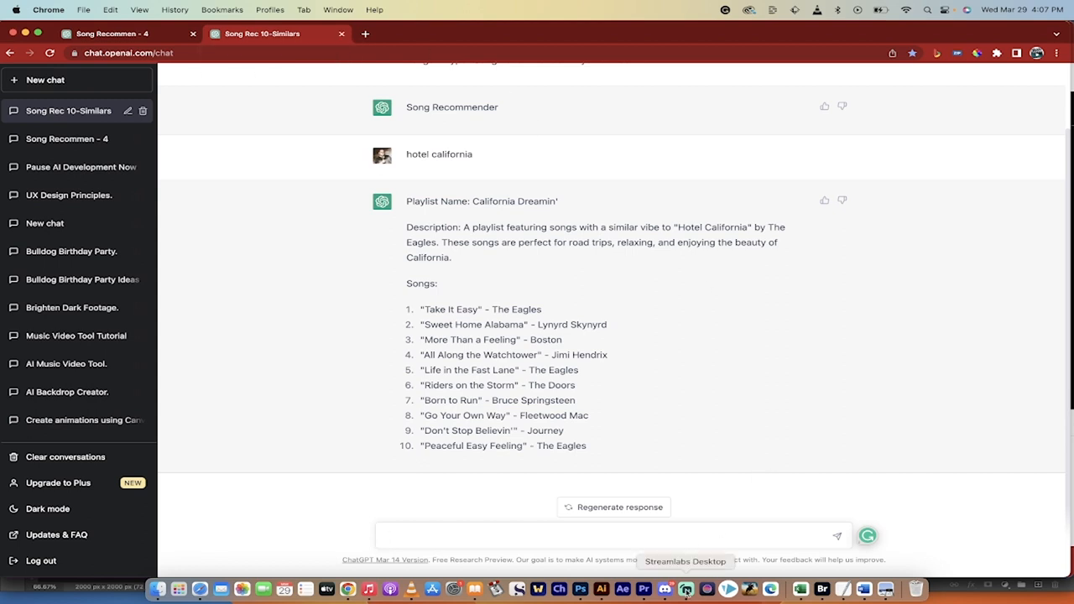